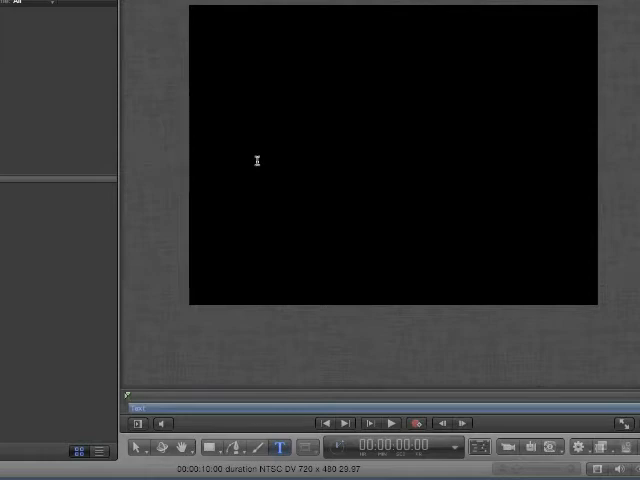
Step: Enter the single unwrapped text line beginning 'Motion will let me type righ' on the canvas
text(Motion)
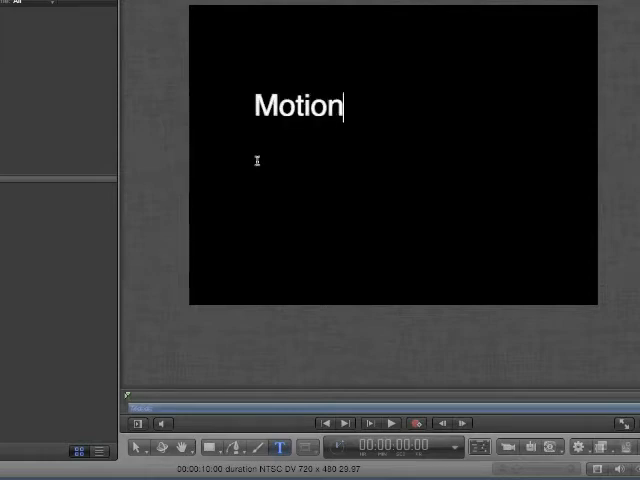
text(will let me t)
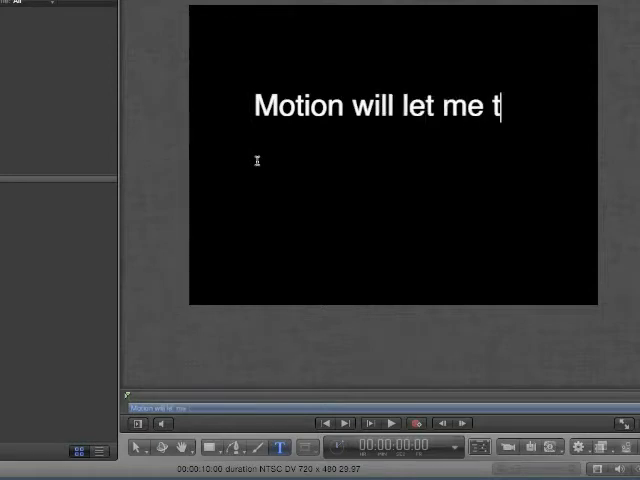
text(ype righ)
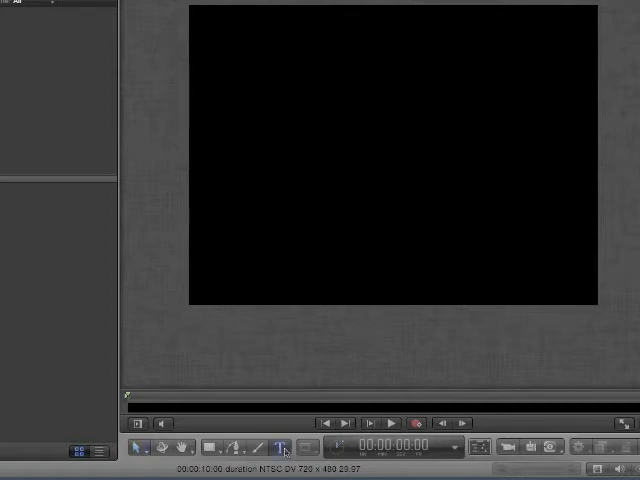
mouse_move(252, 48)
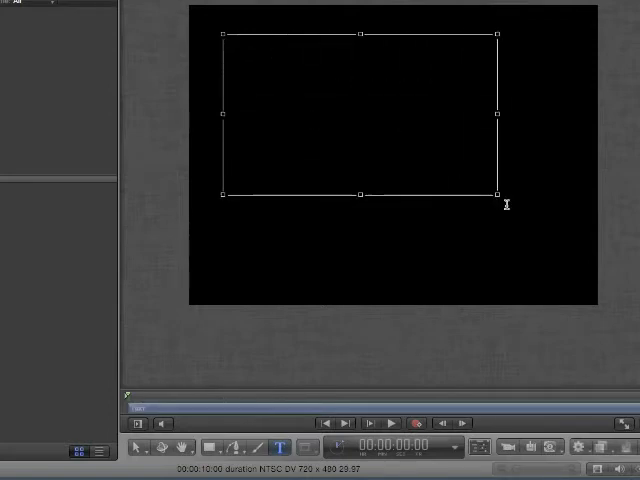
Step: Fill the paragraph box with 'This time motion will wrap my text.', 'Here my new', '...oll our text.'
text(This time mot)
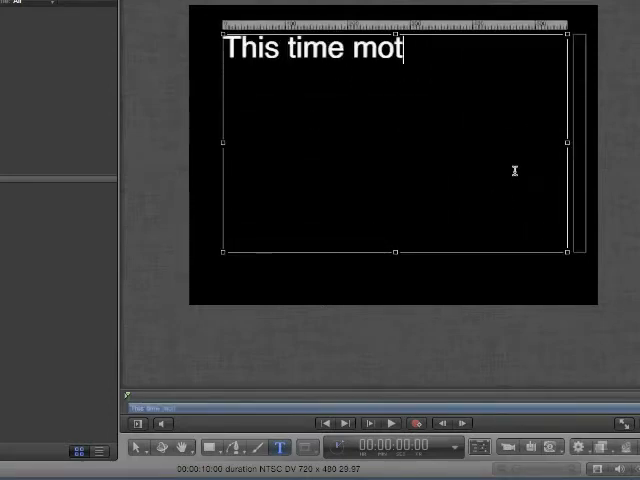
text(ion will wrap my text.)
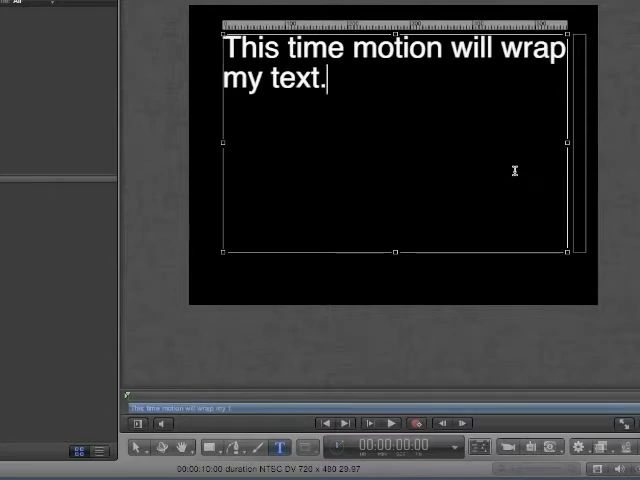
mouse_move(420, 32)
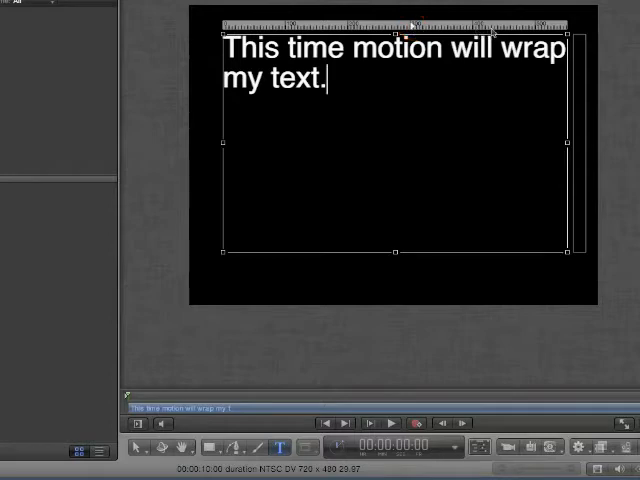
text(Here my new Tab)
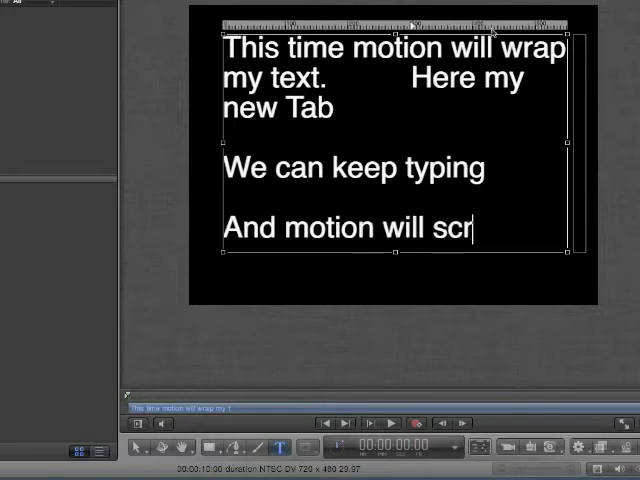
text(oll our text.)
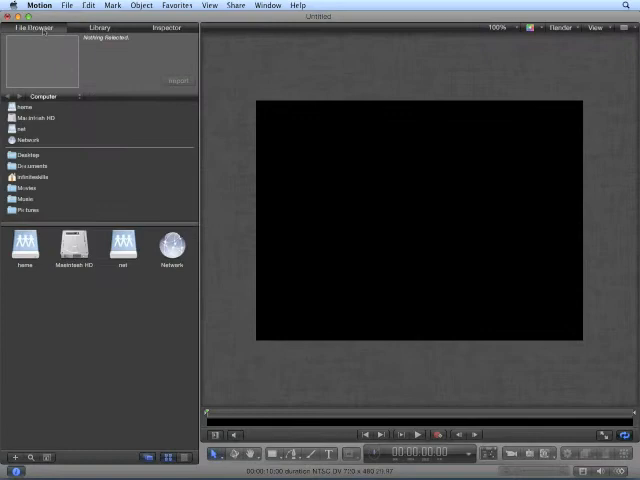
Step: Import the plain text file from Desktop > Working Files > Lesson 10 into the project
click(28, 156)
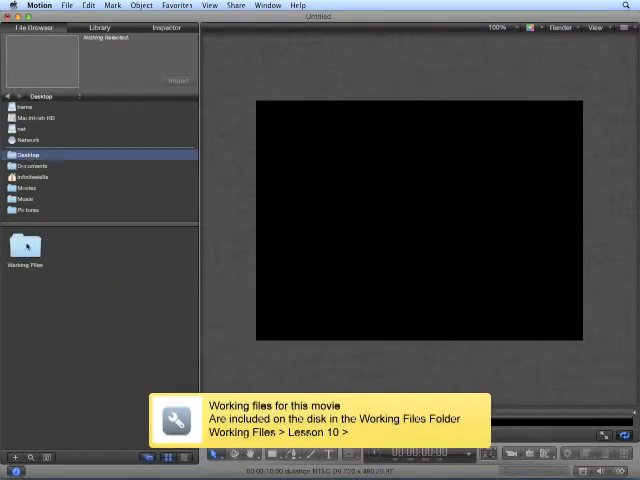
double_click(28, 244)
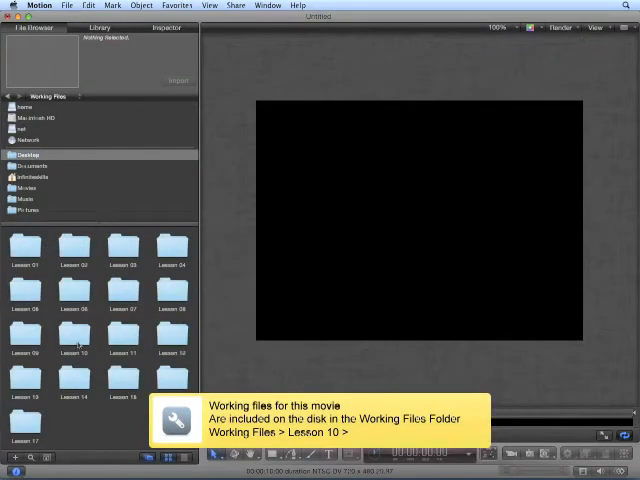
double_click(76, 332)
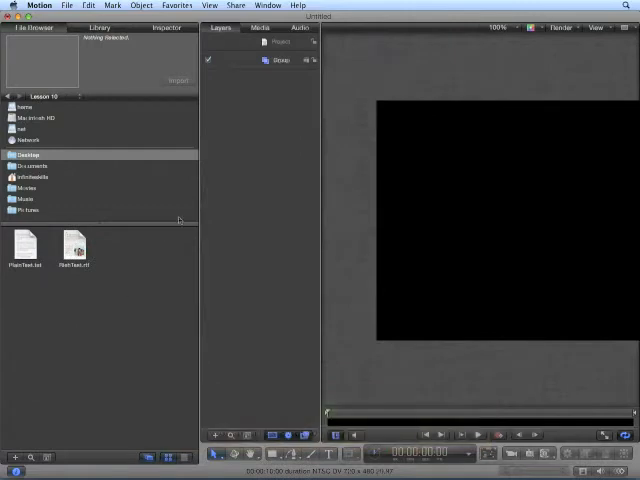
mouse_move(178, 212)
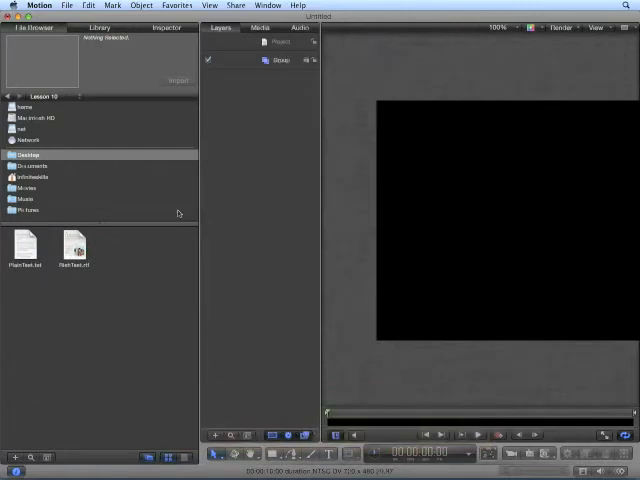
click(24, 246)
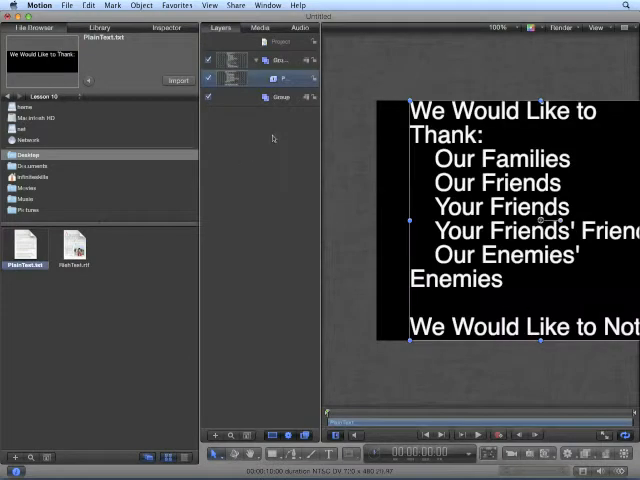
click(74, 248)
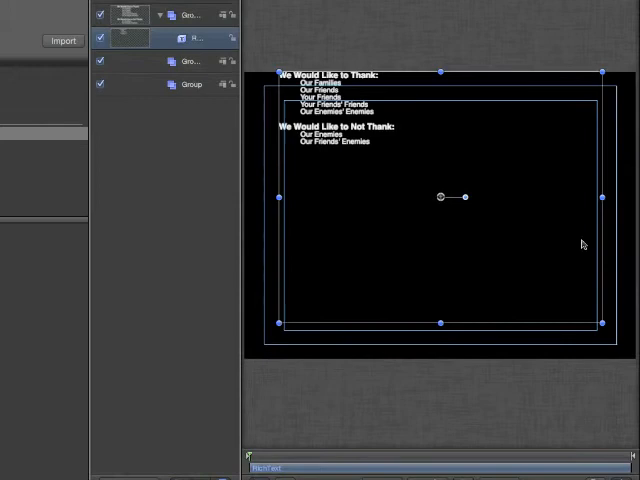
mouse_move(478, 244)
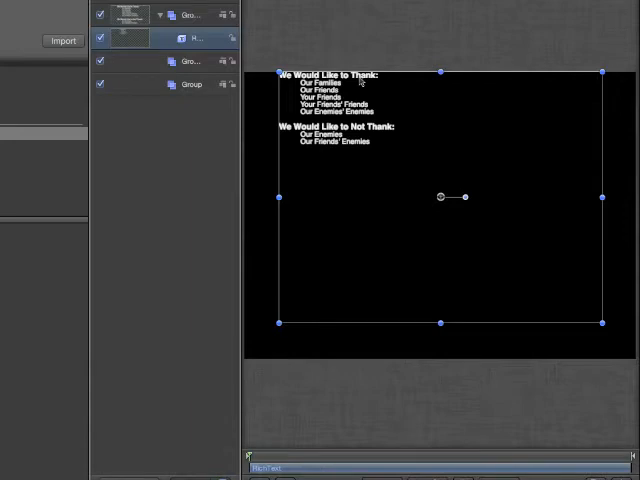
mouse_move(360, 82)
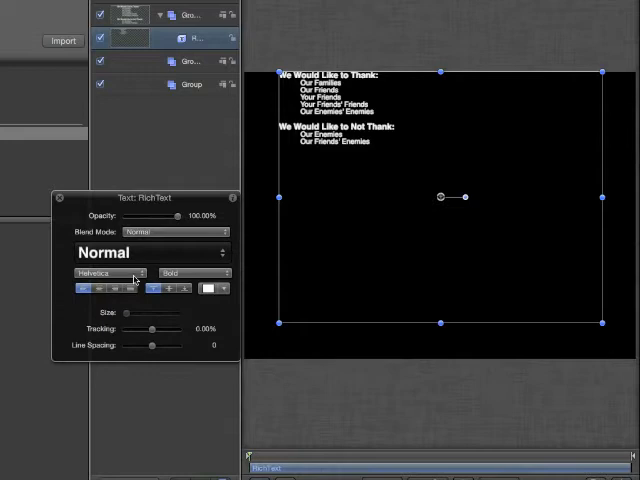
Step: Keep the Regular font style for the thank-you list in the Text HUD
click(112, 272)
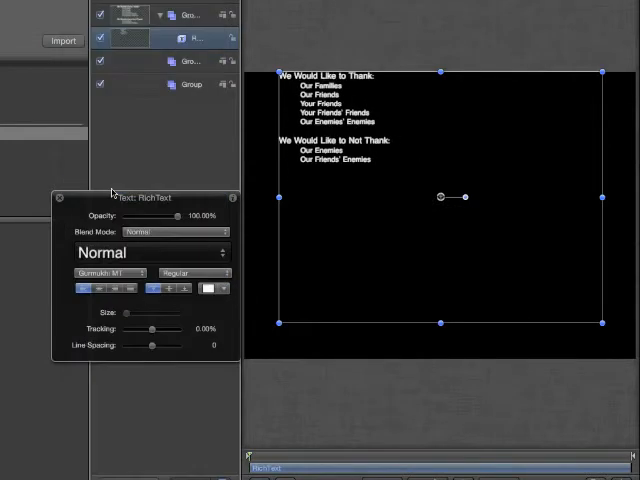
click(196, 272)
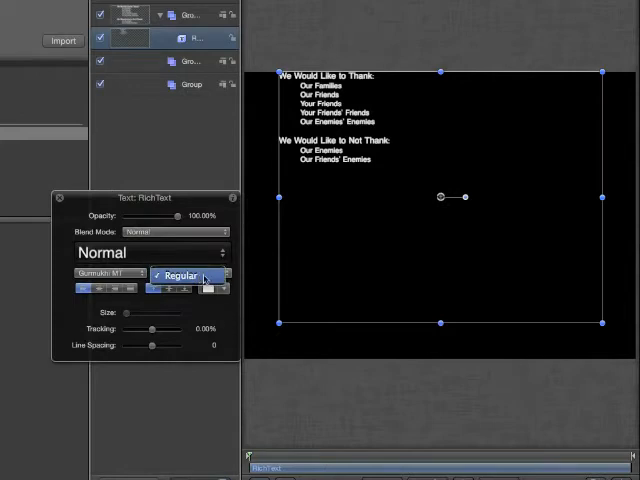
click(100, 272)
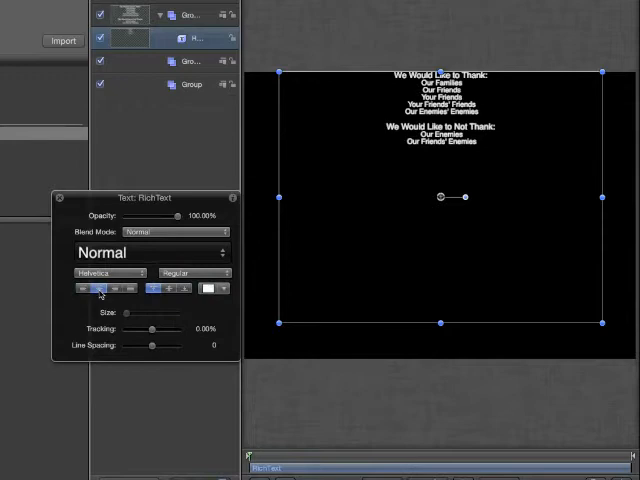
Step: Try right and justified alignment, then centre the list horizontally and vertically
click(130, 288)
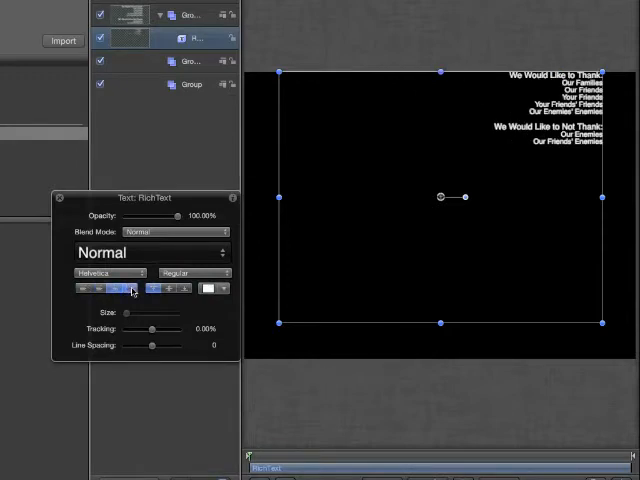
click(100, 288)
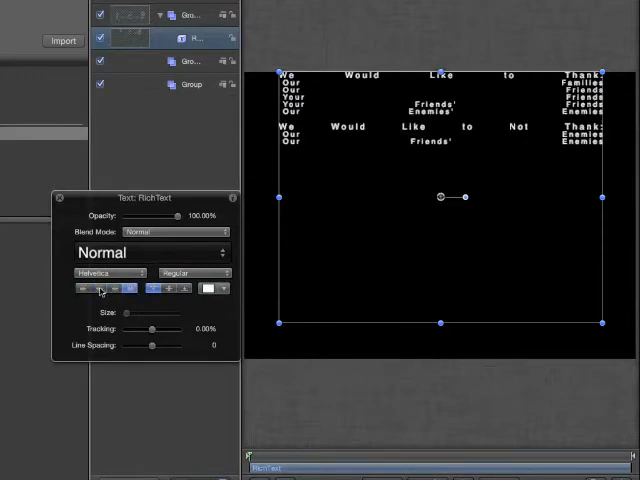
click(164, 288)
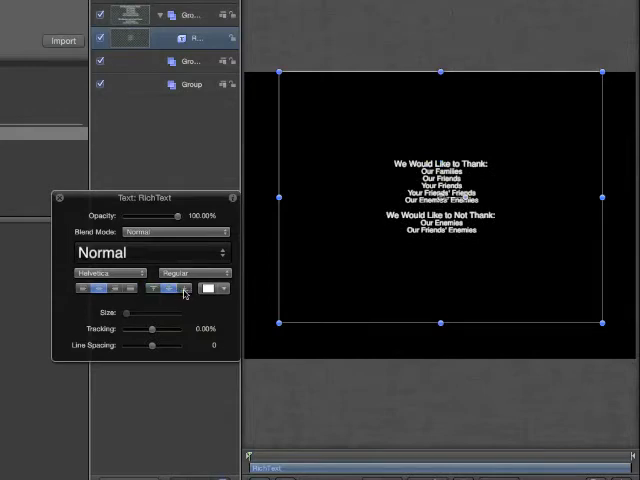
click(170, 288)
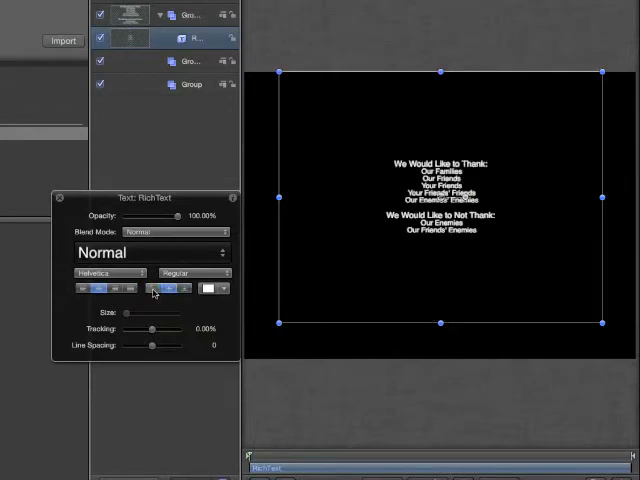
click(204, 288)
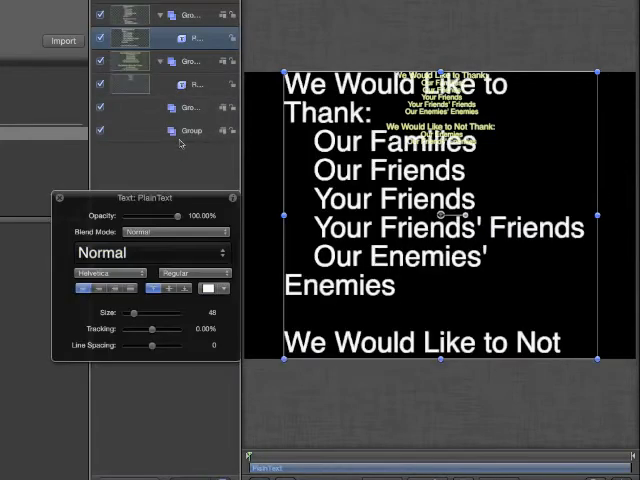
Step: Reduce the plain text's Size and select the rich text layer for editing
drag(148, 316, 158, 316)
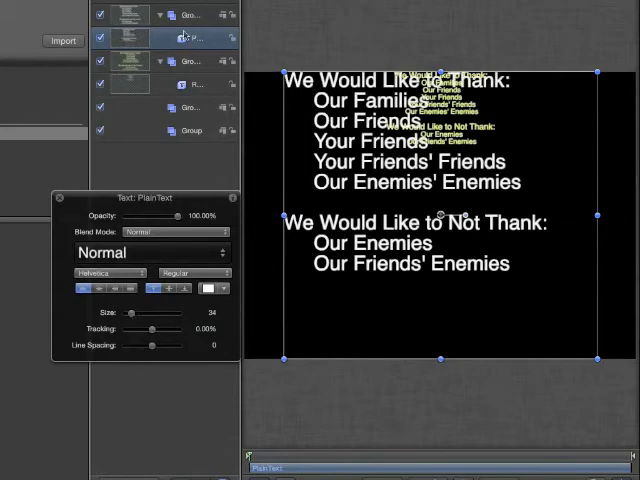
click(190, 62)
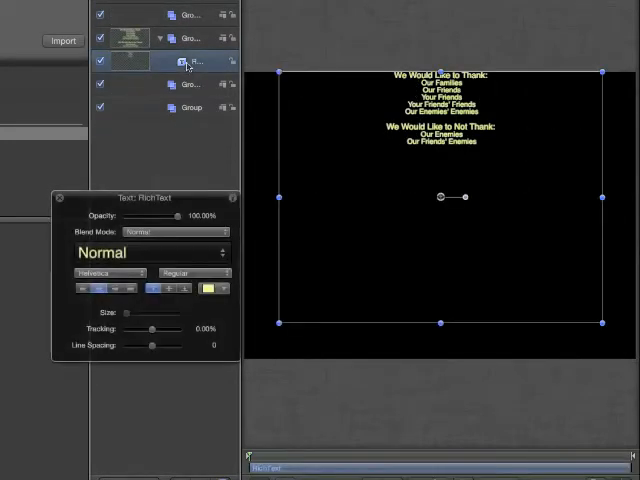
Step: Give the rich text moderately wider Tracking and larger Line Spacing in the HUD
drag(148, 328, 156, 328)
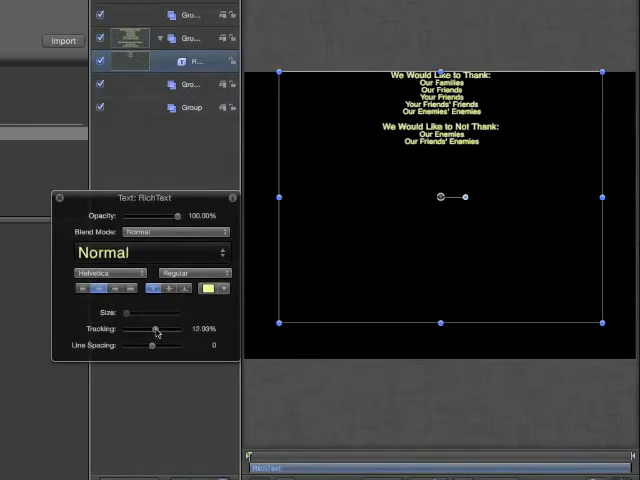
drag(156, 328, 168, 328)
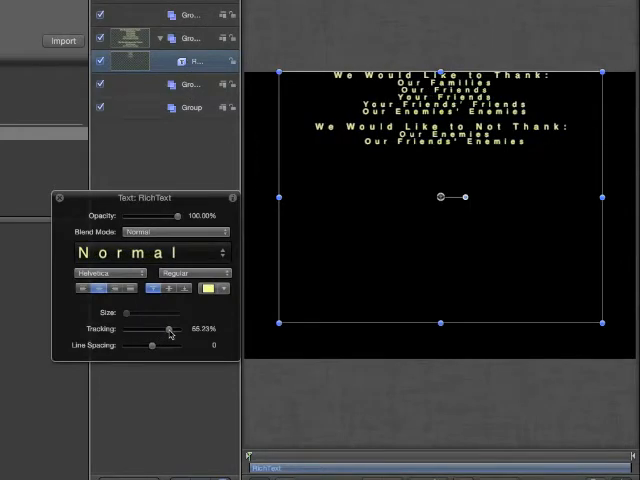
drag(164, 328, 156, 328)
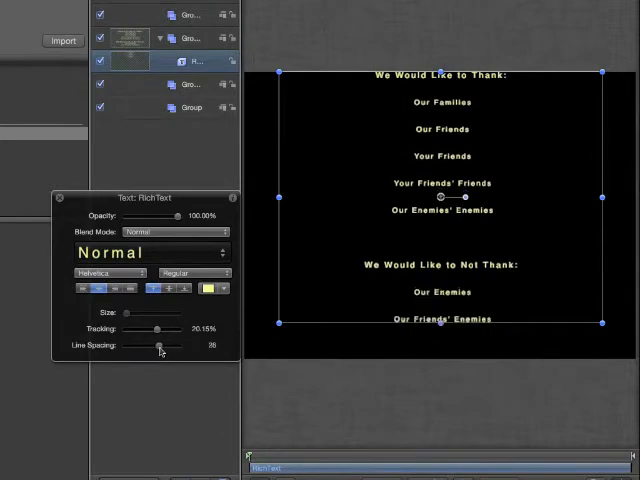
drag(164, 344, 158, 344)
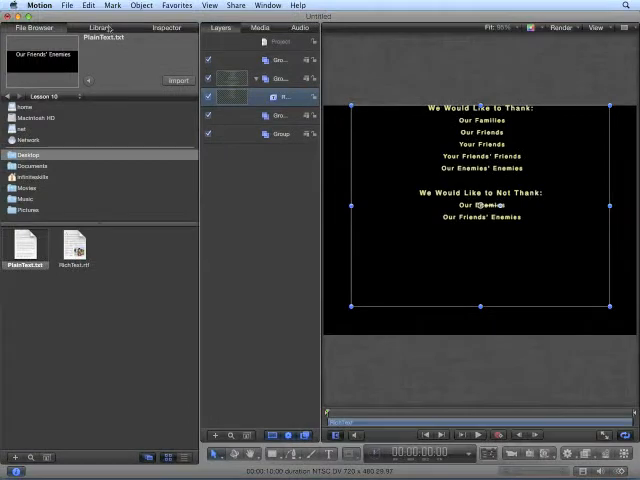
Step: Show the Fonts category in the Library with its collections and typeface previews
click(100, 28)
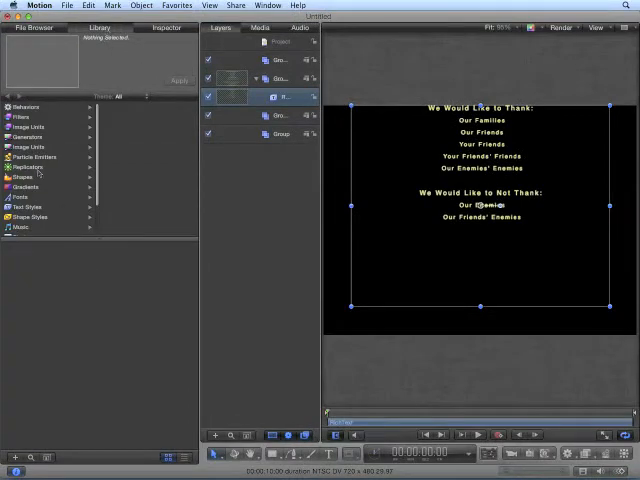
click(20, 196)
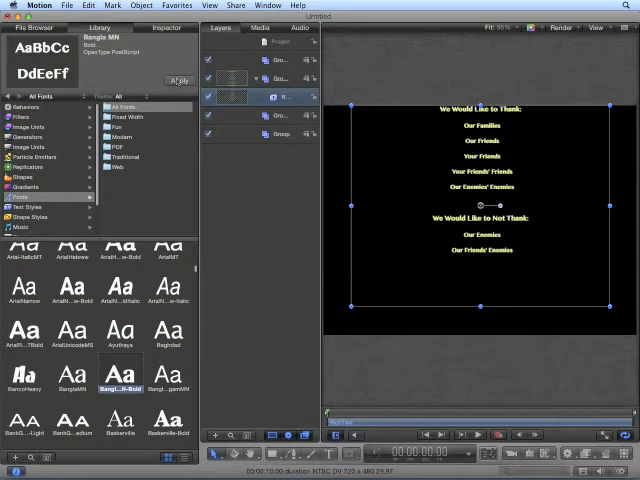
mouse_move(168, 172)
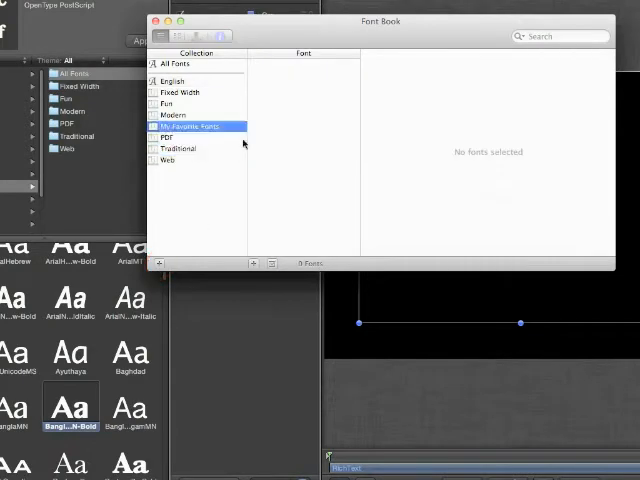
Step: List All Fonts in Font Book and preview Al Bayan and American Typewriter
click(176, 64)
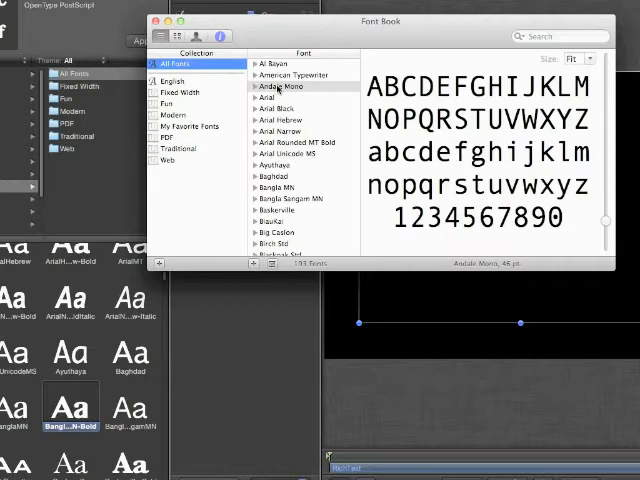
click(272, 64)
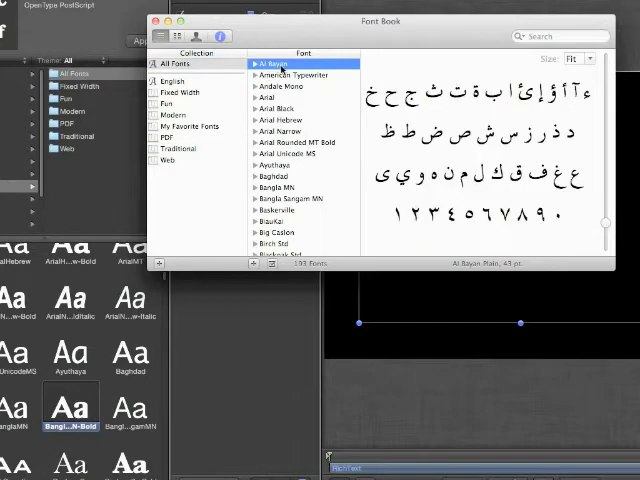
click(292, 76)
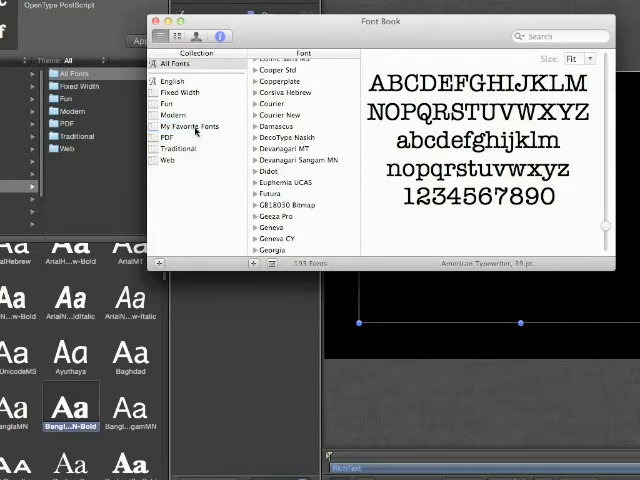
mouse_move(284, 42)
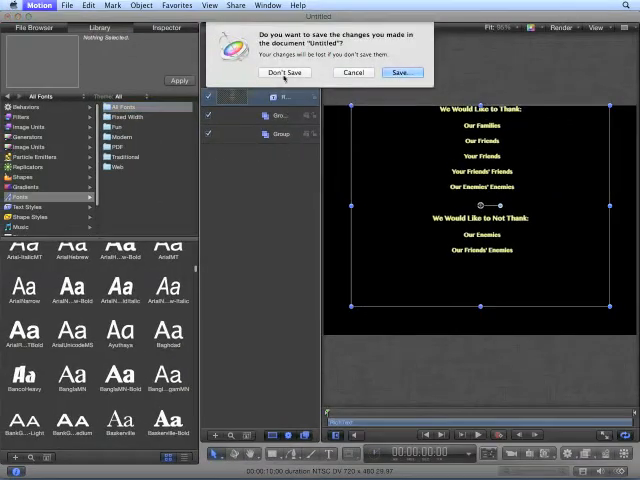
Step: Close the project without saving, start a new Motion Project and show My Favorite Fonts
click(284, 72)
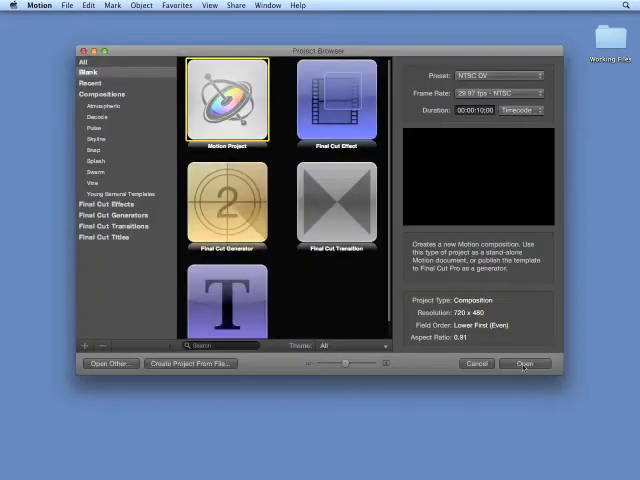
click(524, 364)
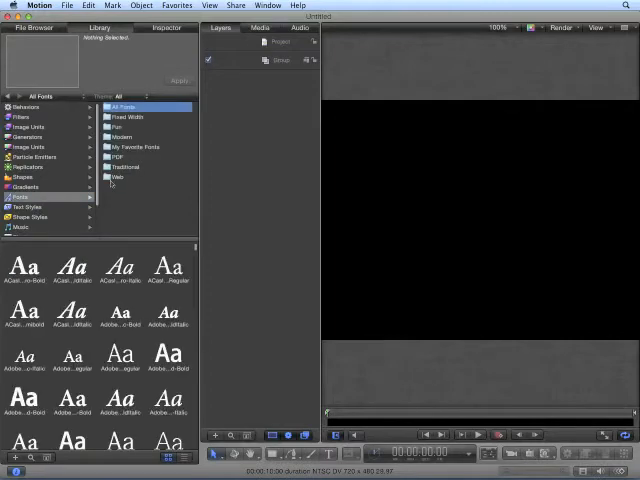
click(136, 148)
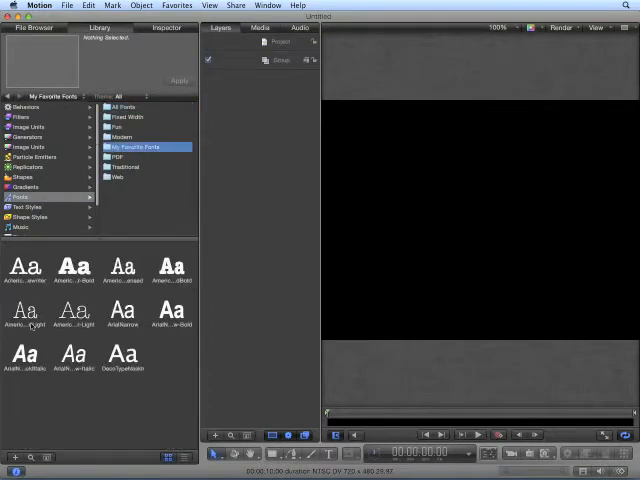
mouse_move(110, 300)
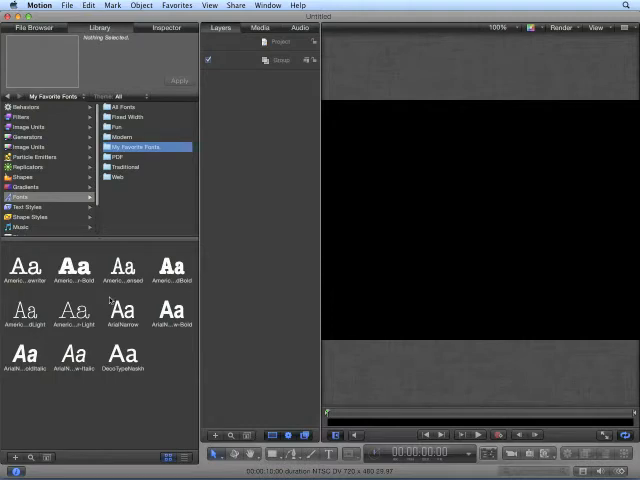
mouse_move(144, 280)
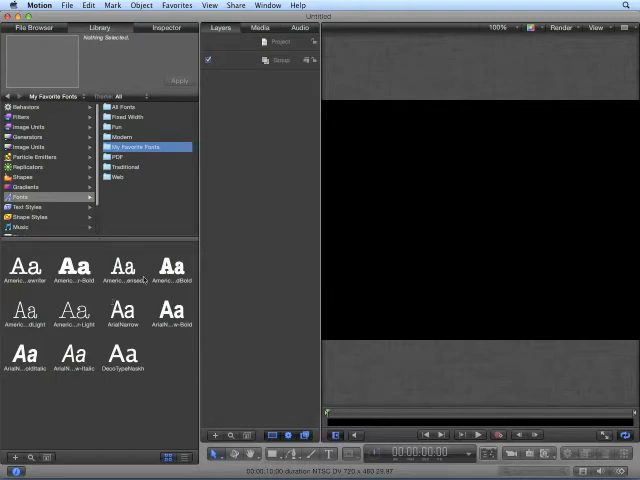
mouse_move(144, 170)
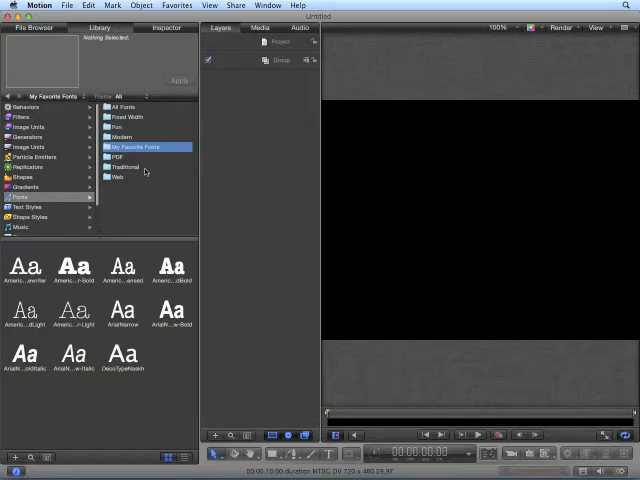
mouse_move(314, 456)
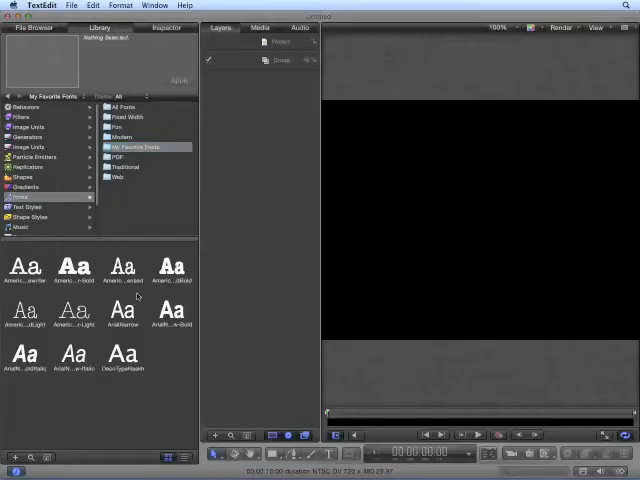
click(120, 6)
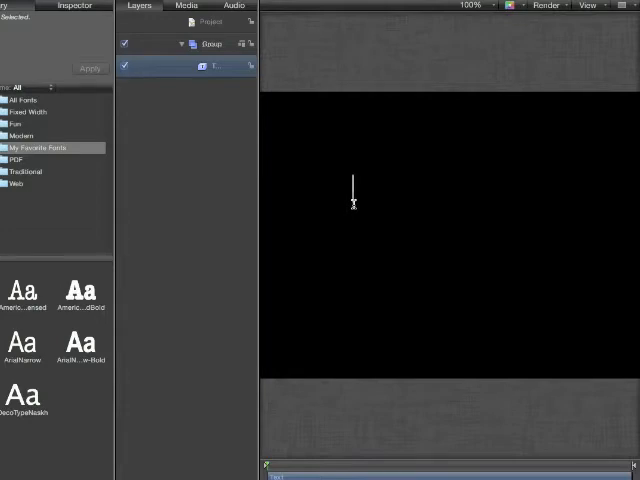
Step: Create a text layer reading Motion, Type, Tool on three lines and show its Inspector
text(Motion)
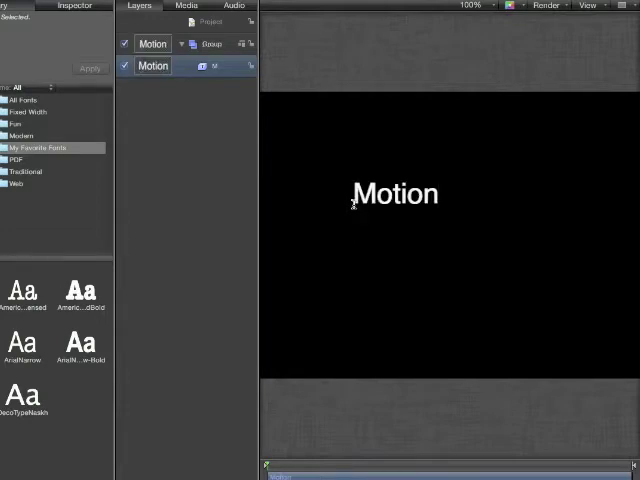
text(Type)
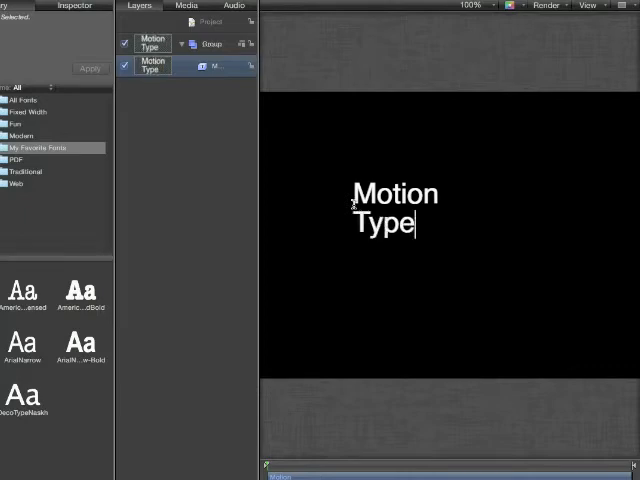
text(Tool)
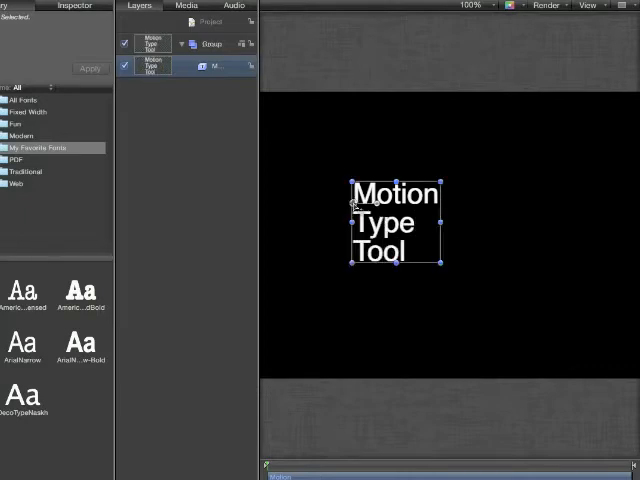
key(f5)
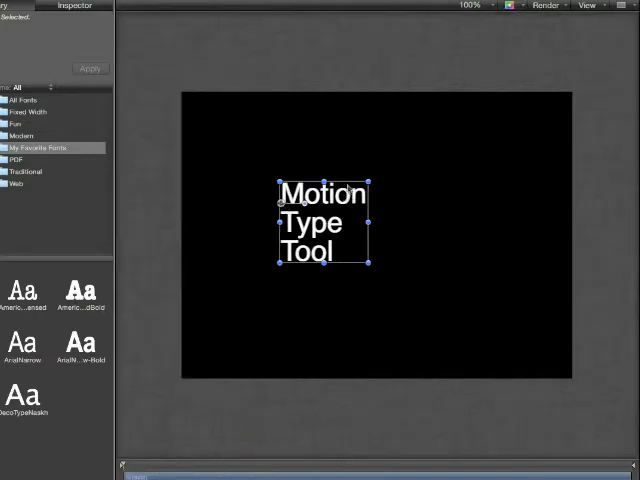
click(168, 28)
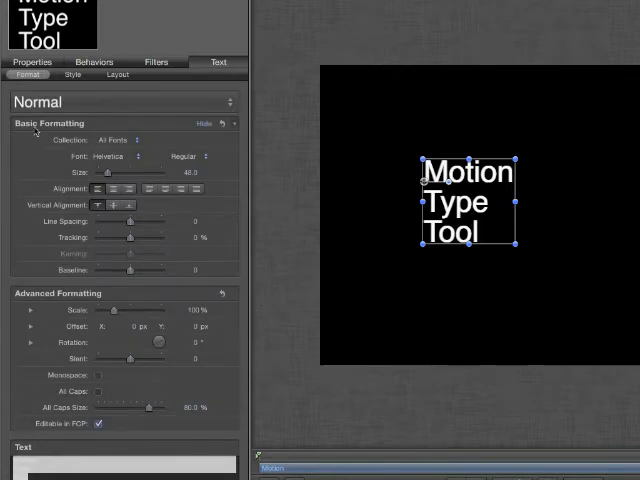
Step: List the font collections from the Format pane's Collection pop-up
click(132, 140)
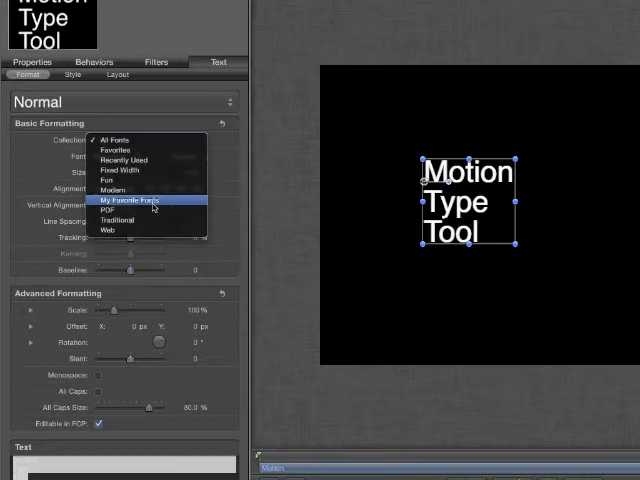
Step: Set the text in bold Arial Narrow from My Favorite Fonts, enlarge its size and set its alignment
click(124, 200)
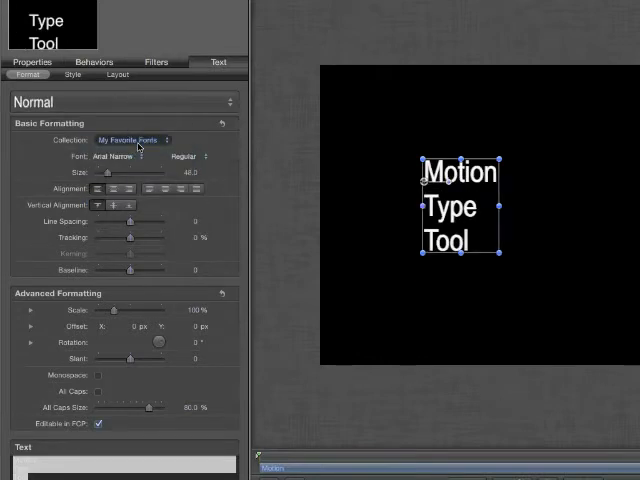
click(190, 156)
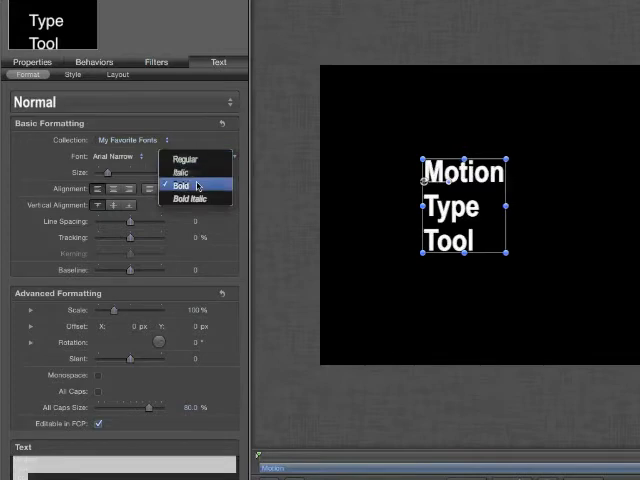
click(180, 186)
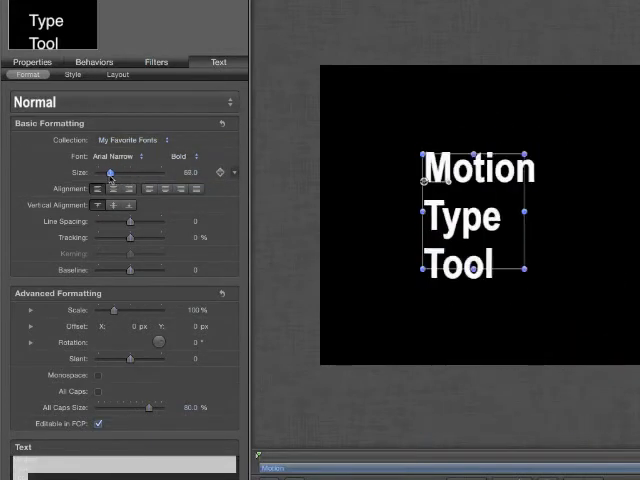
drag(112, 172, 128, 172)
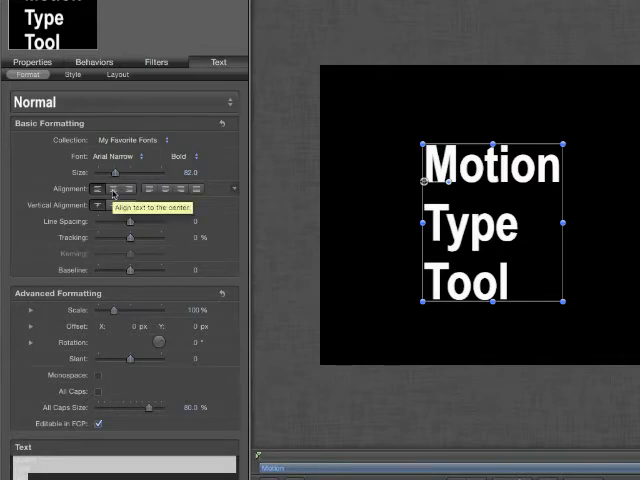
mouse_move(152, 208)
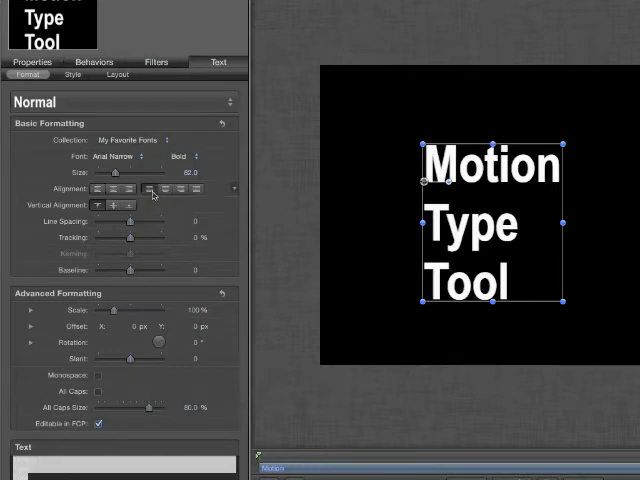
click(100, 188)
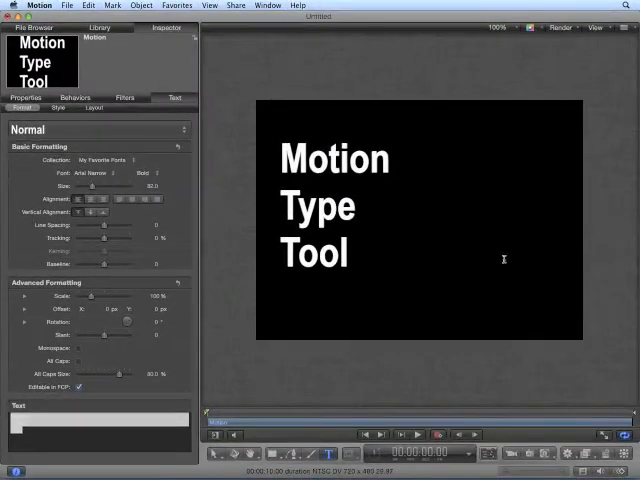
text(Here is mor)
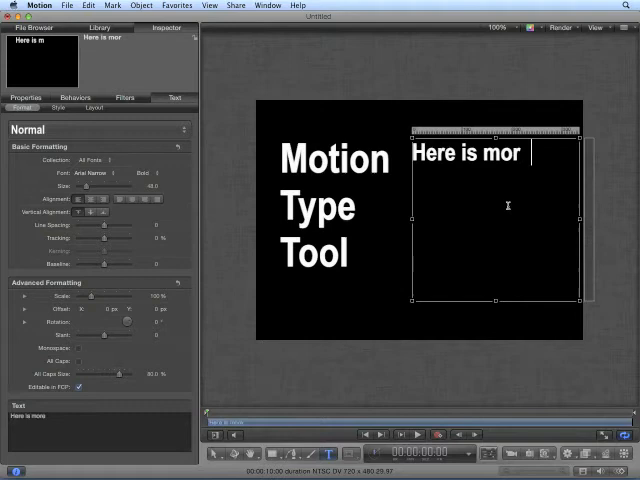
text(e text in Motion)
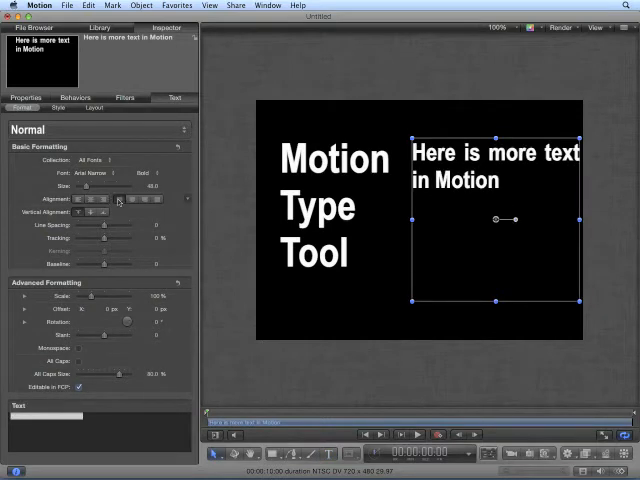
click(146, 200)
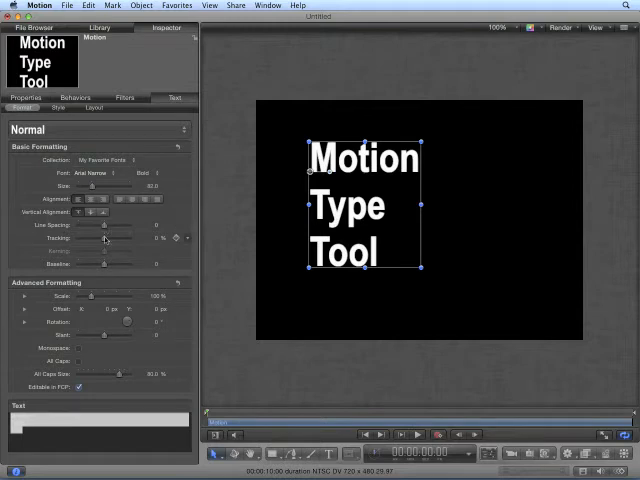
drag(110, 224, 104, 224)
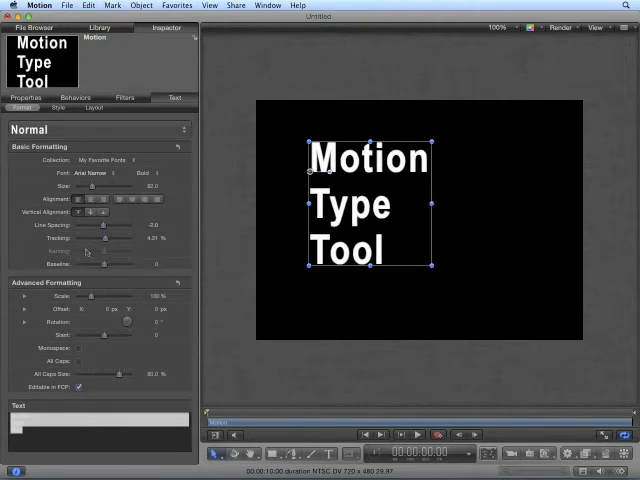
Step: Spread the letter spacing wide apart, then bring the letters close together again
drag(100, 238, 118, 238)
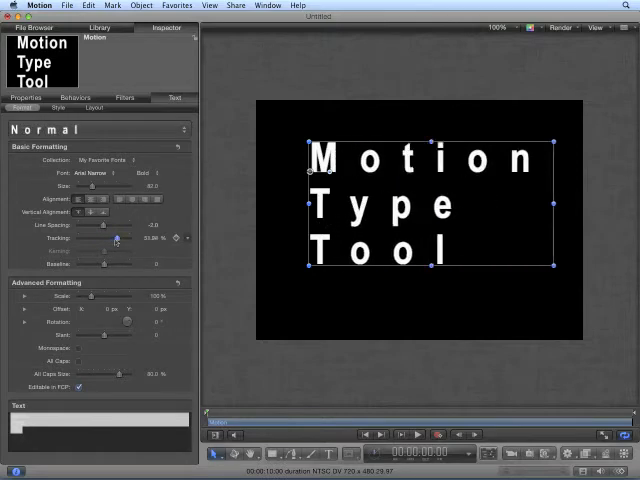
drag(116, 238, 104, 238)
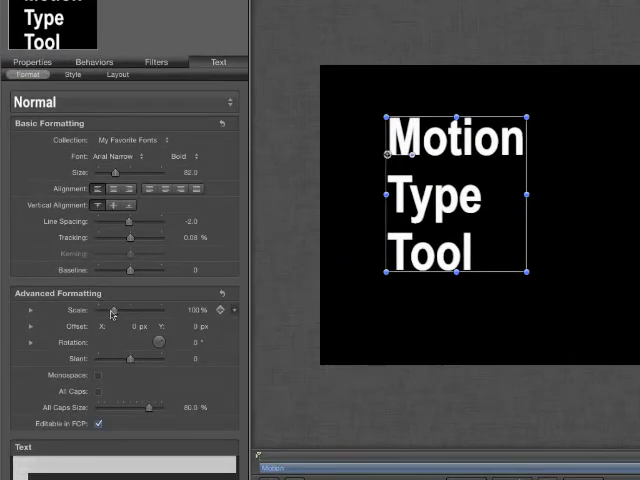
Step: Enlarge the overall scale, split it into X/Y/Z axes and turn off Affects Layout
drag(110, 310, 118, 310)
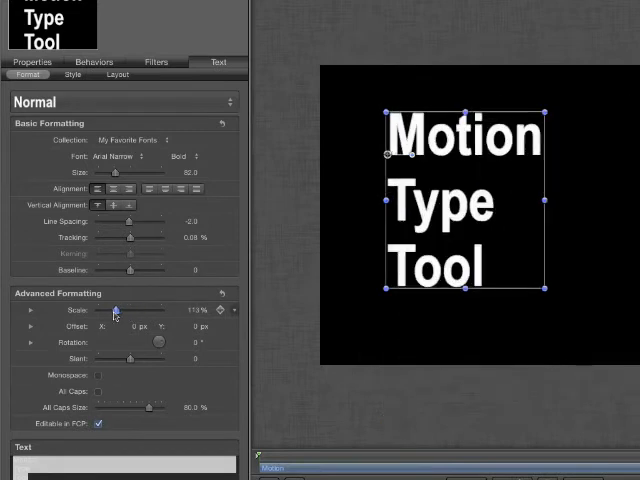
click(18, 308)
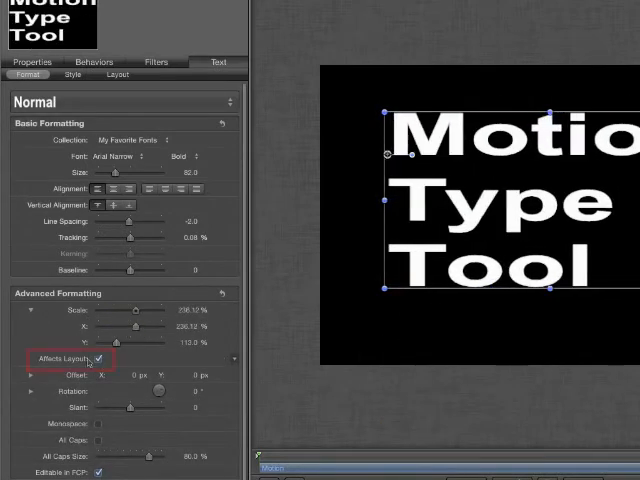
click(96, 360)
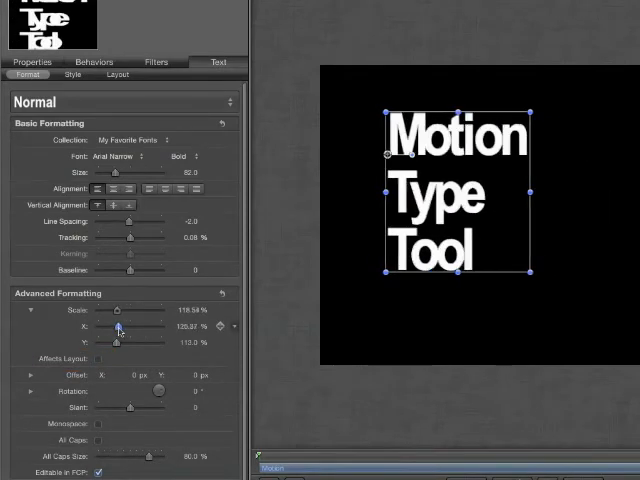
Step: Stretch and squeeze the letters horizontally and vertically with the separate axis scales
drag(118, 316, 132, 330)
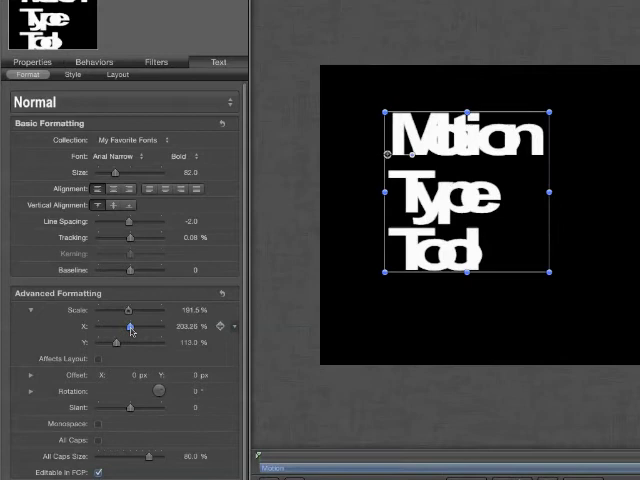
drag(132, 328, 122, 328)
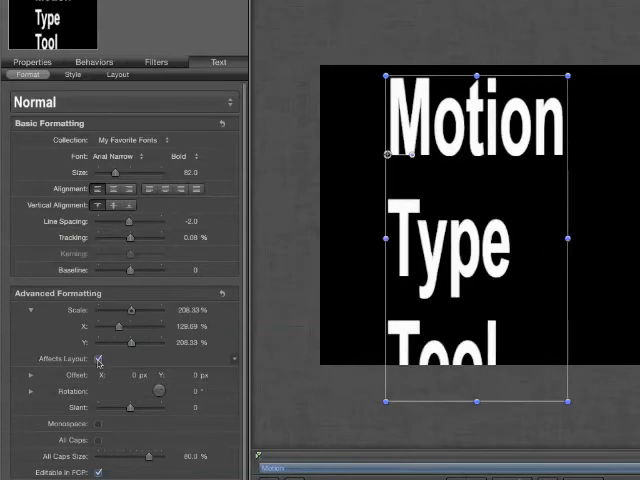
drag(130, 320, 118, 328)
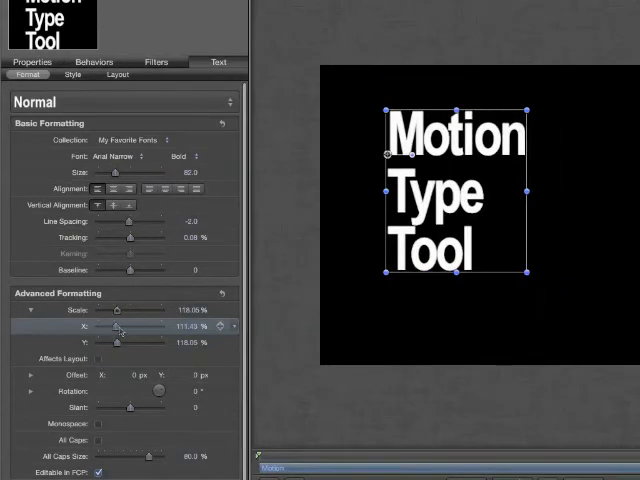
drag(118, 328, 108, 328)
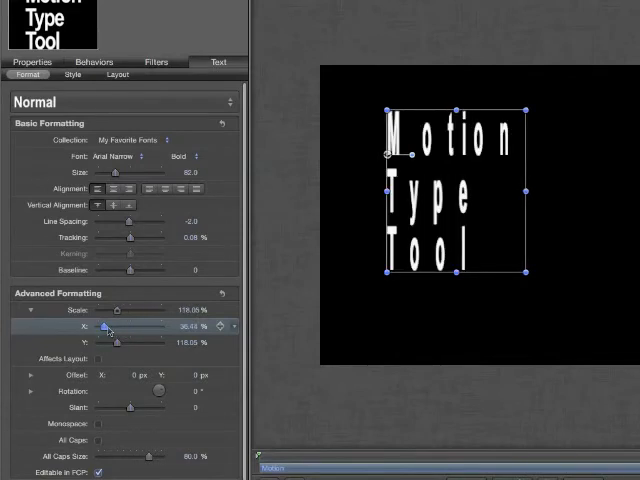
drag(110, 328, 128, 328)
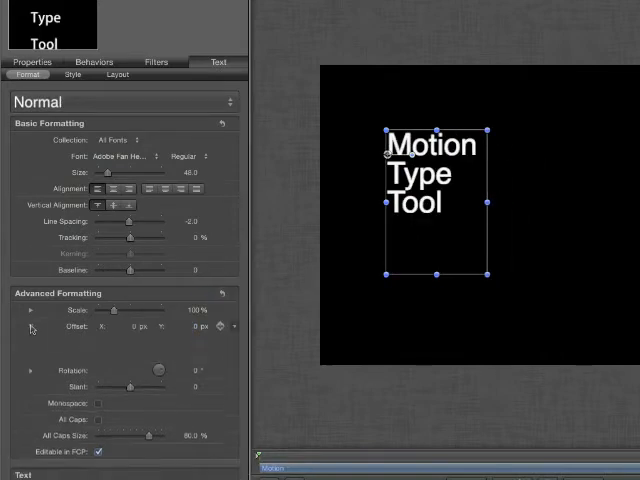
Step: Split rotation into separate X, Y and Z angles and show the rotation animation choices
click(32, 344)
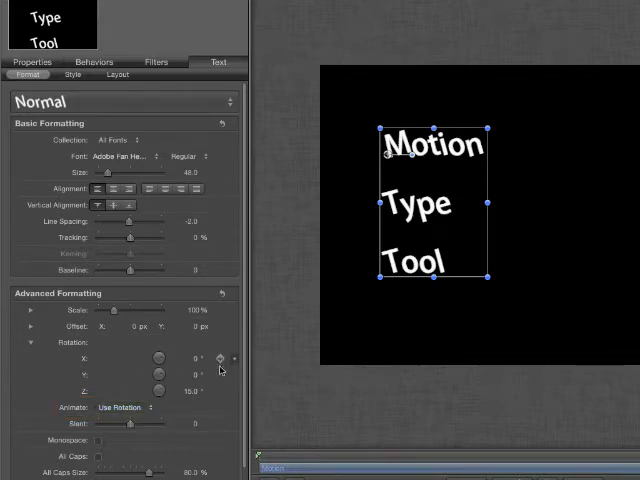
click(220, 358)
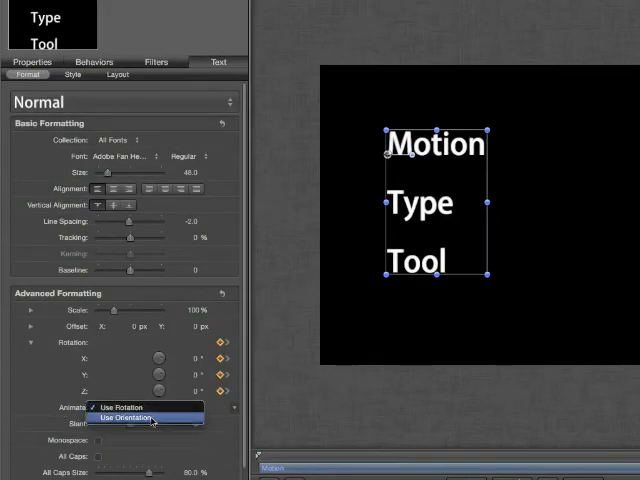
Step: Try Use Orientation, reset the rotation angles to zero and return to Use Rotation animation
click(148, 418)
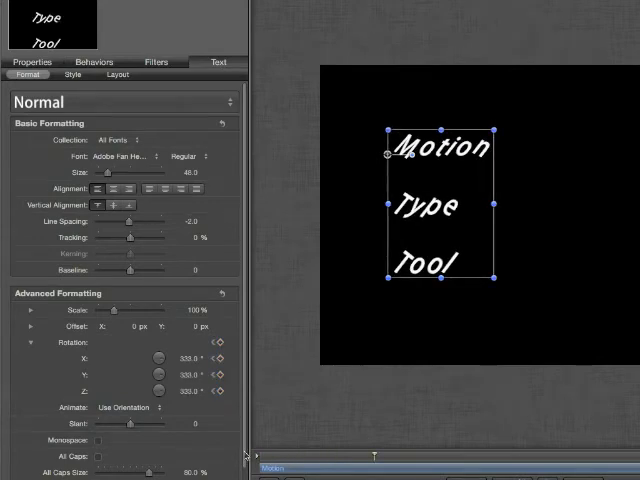
click(220, 356)
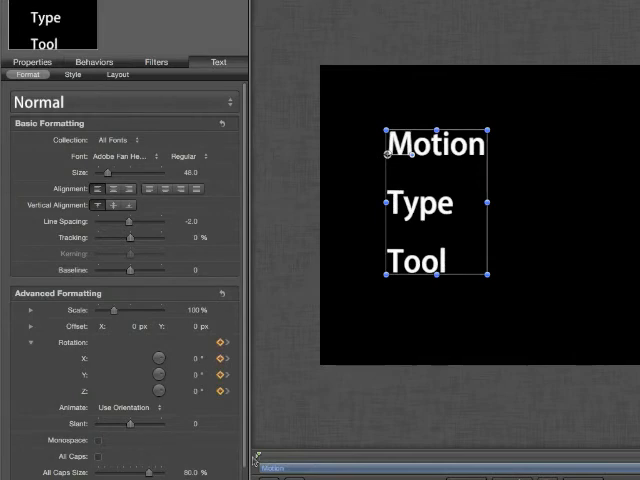
click(140, 408)
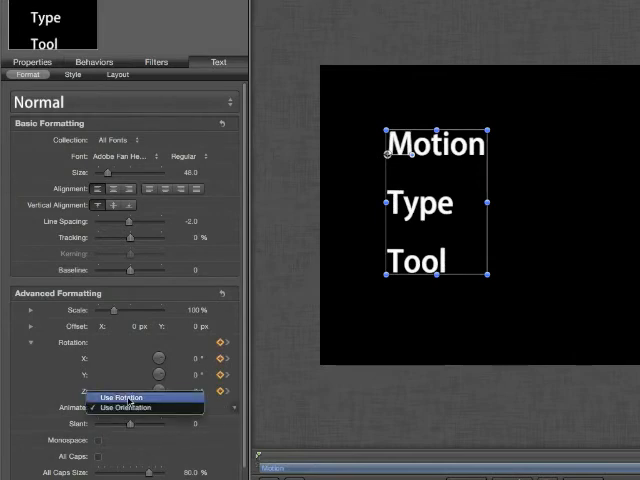
click(118, 396)
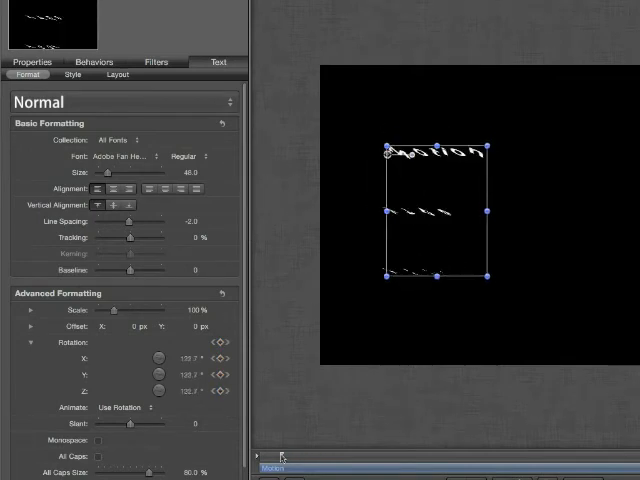
click(150, 408)
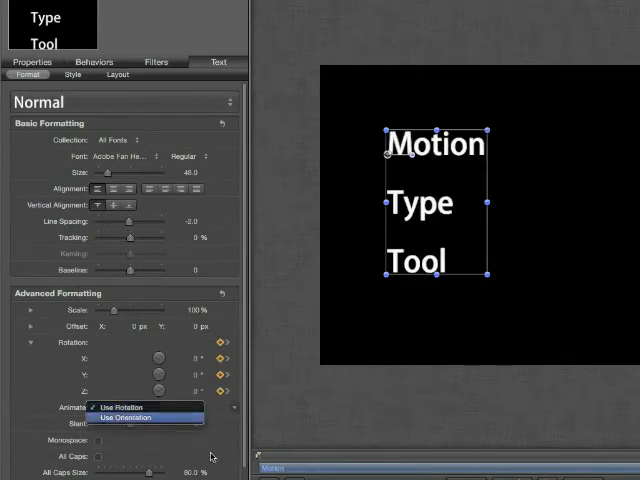
click(128, 416)
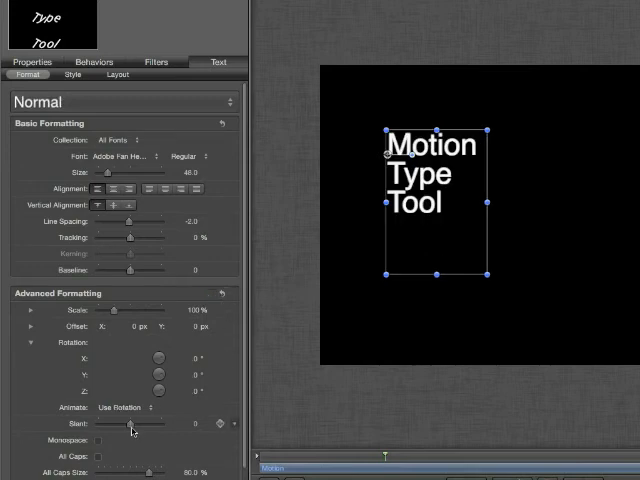
drag(130, 424, 148, 424)
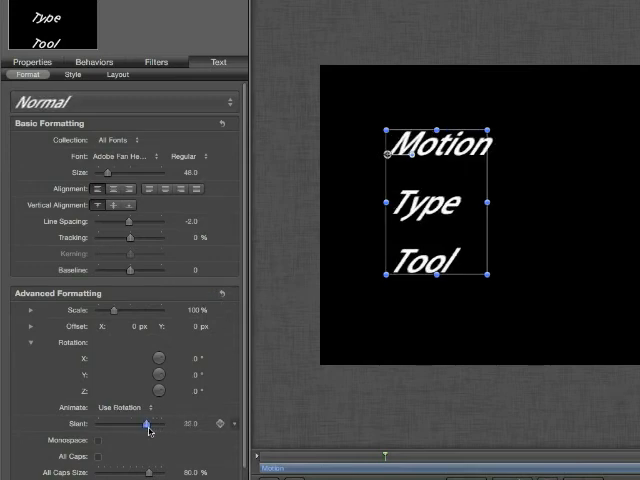
drag(148, 424, 142, 424)
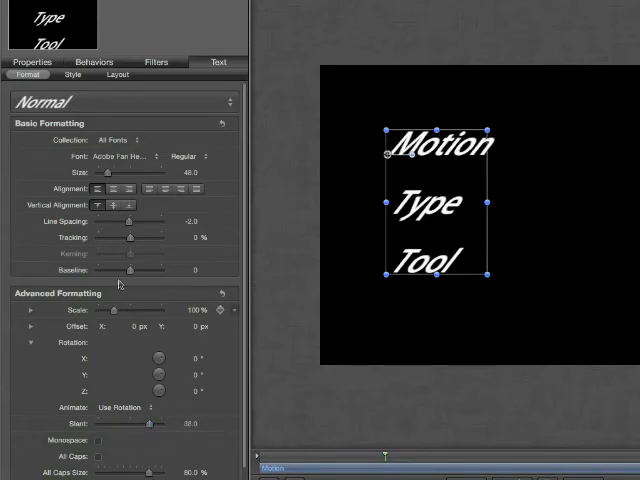
click(32, 62)
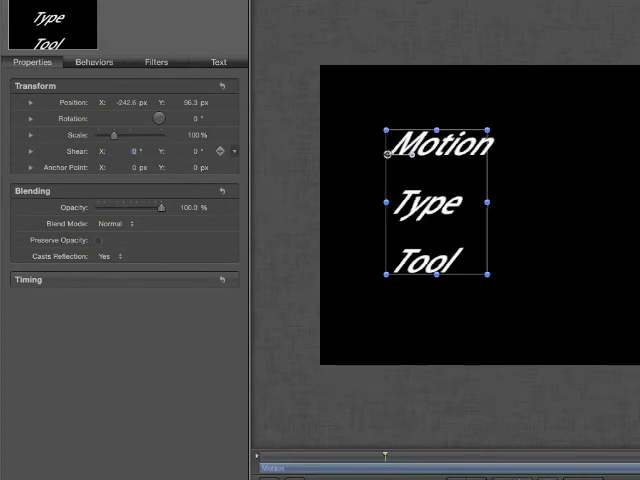
click(220, 62)
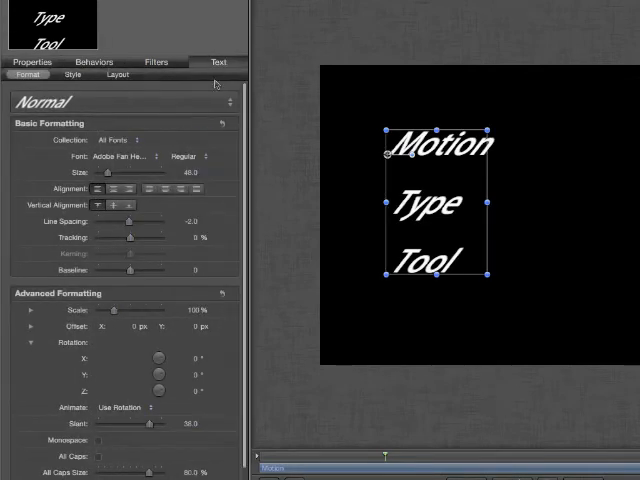
drag(150, 424, 130, 424)
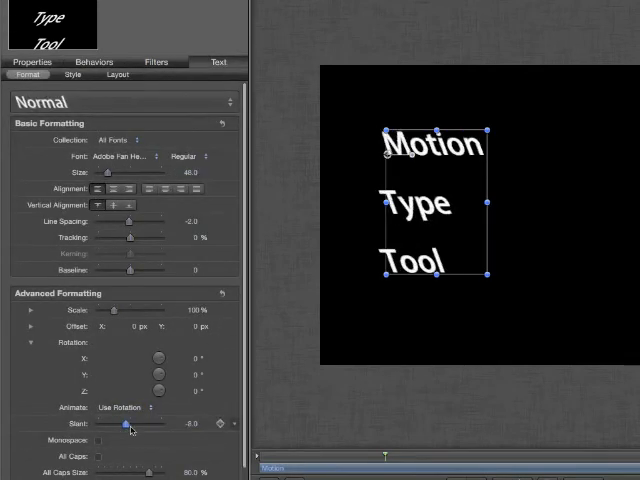
drag(128, 424, 142, 424)
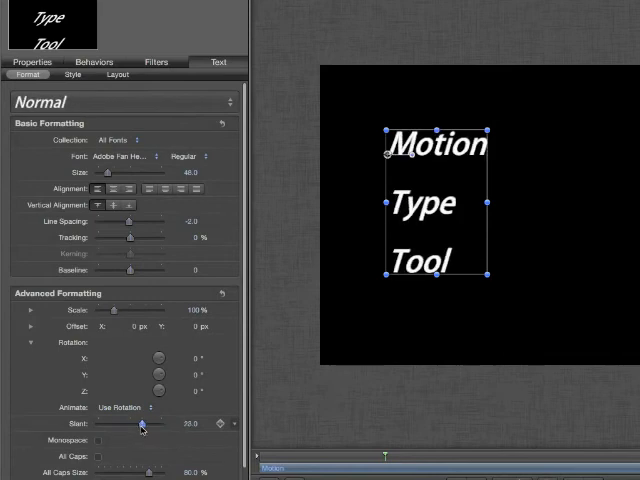
drag(140, 424, 150, 424)
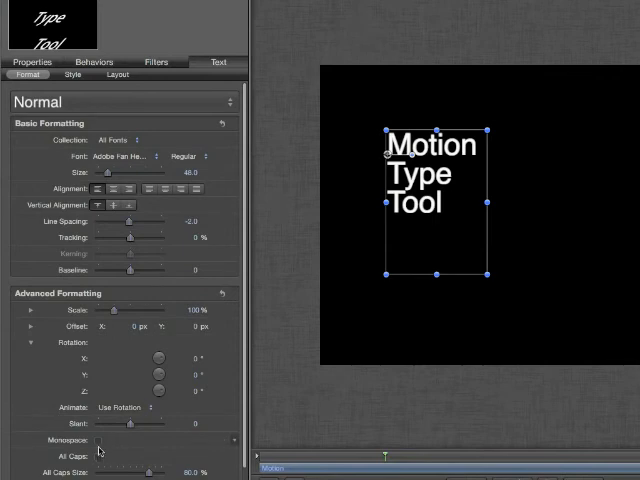
Step: Toggle Monospace on and off, switch to All Caps and shrink the All Caps Size below the initials
click(100, 440)
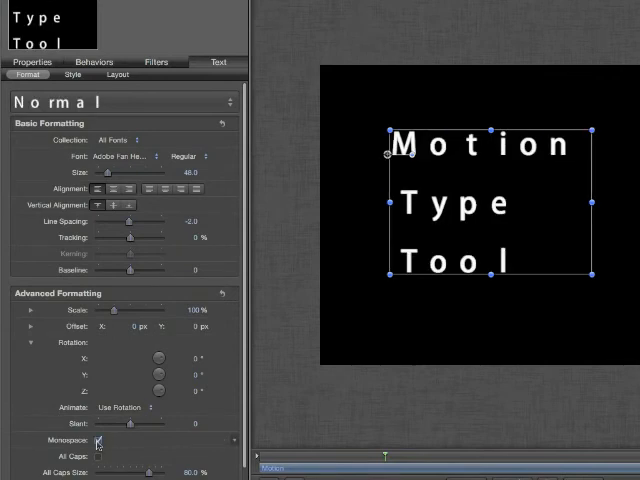
click(100, 440)
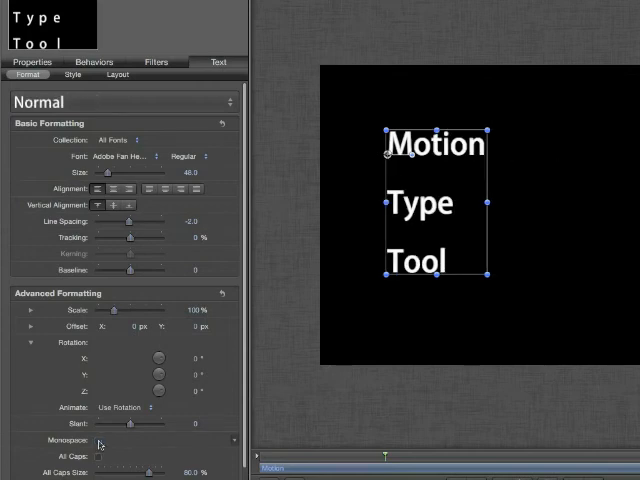
click(100, 456)
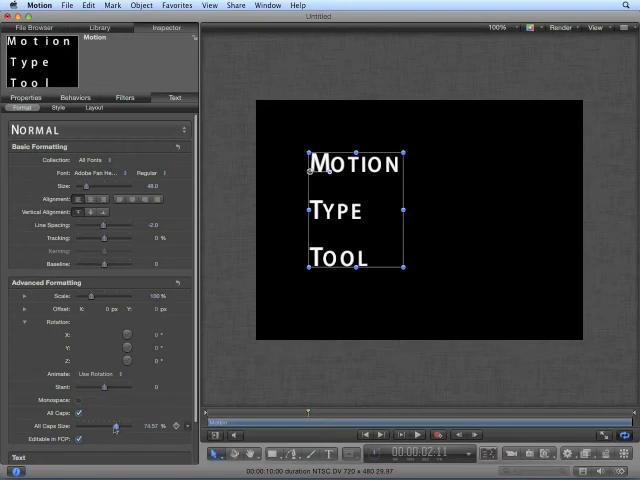
drag(118, 424, 96, 424)
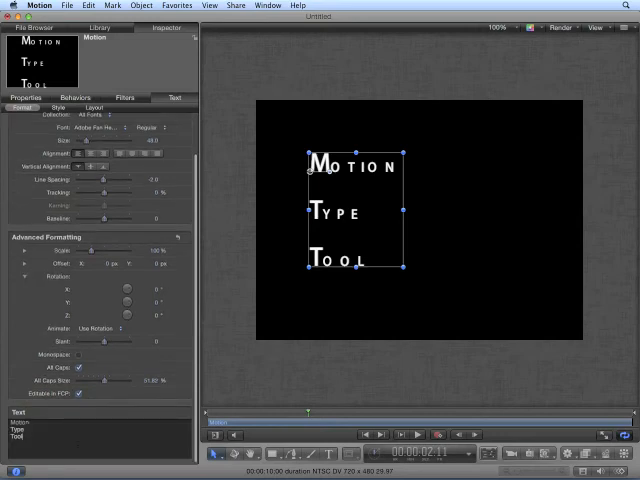
Step: Add 'Here is more text' after 'Tool' and look up a word's dictionary definition
text(Here is more text. birds to ma)
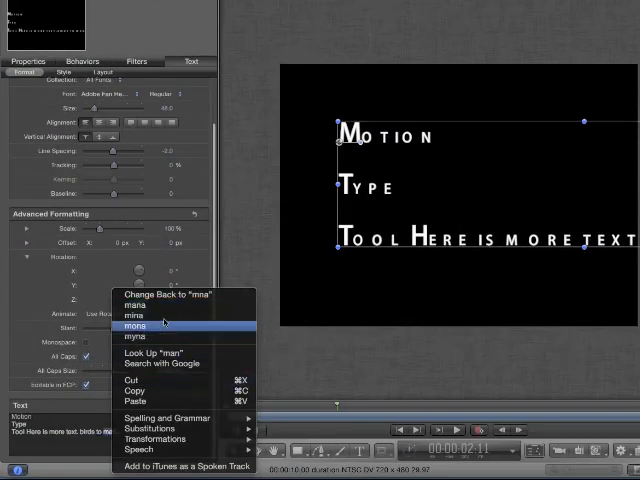
mouse_move(196, 296)
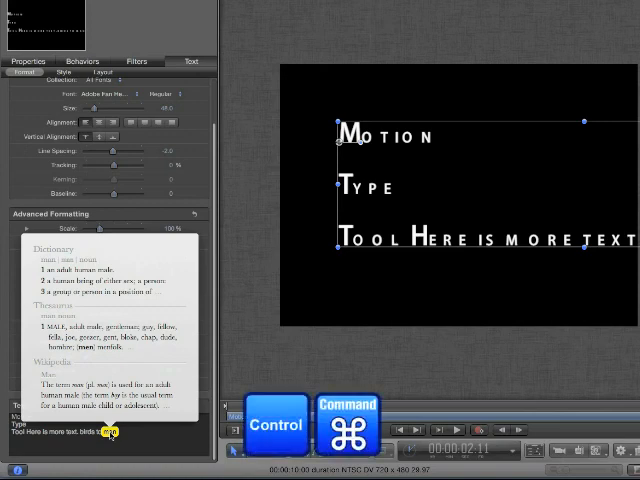
key(d)
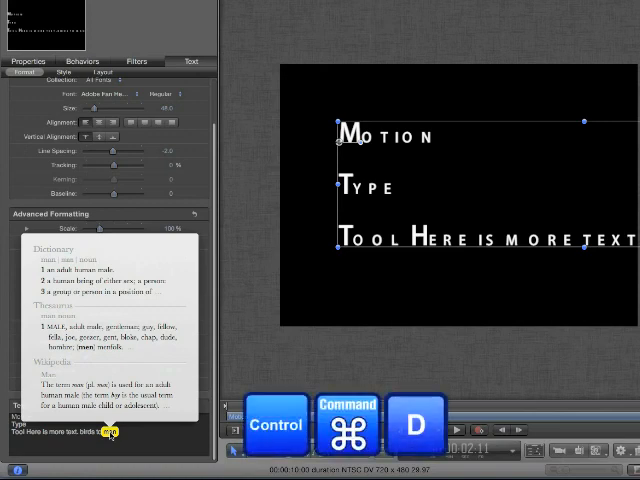